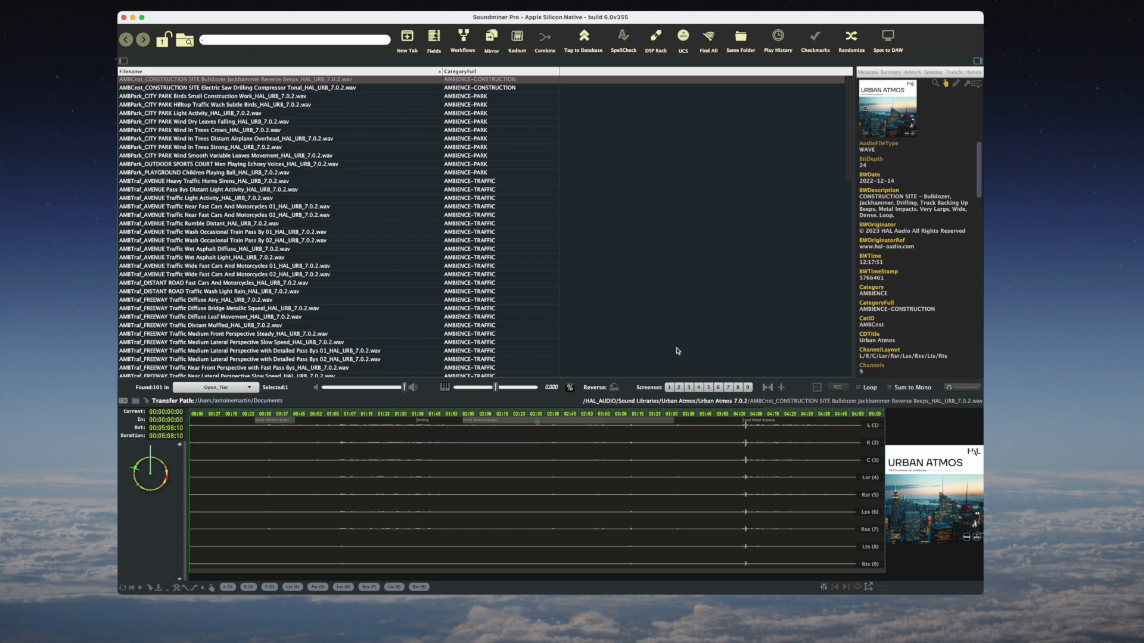
Open the Linked Filter Search sidebar listing the Ambience, Trains and Vehicles categories
left_click(124, 60)
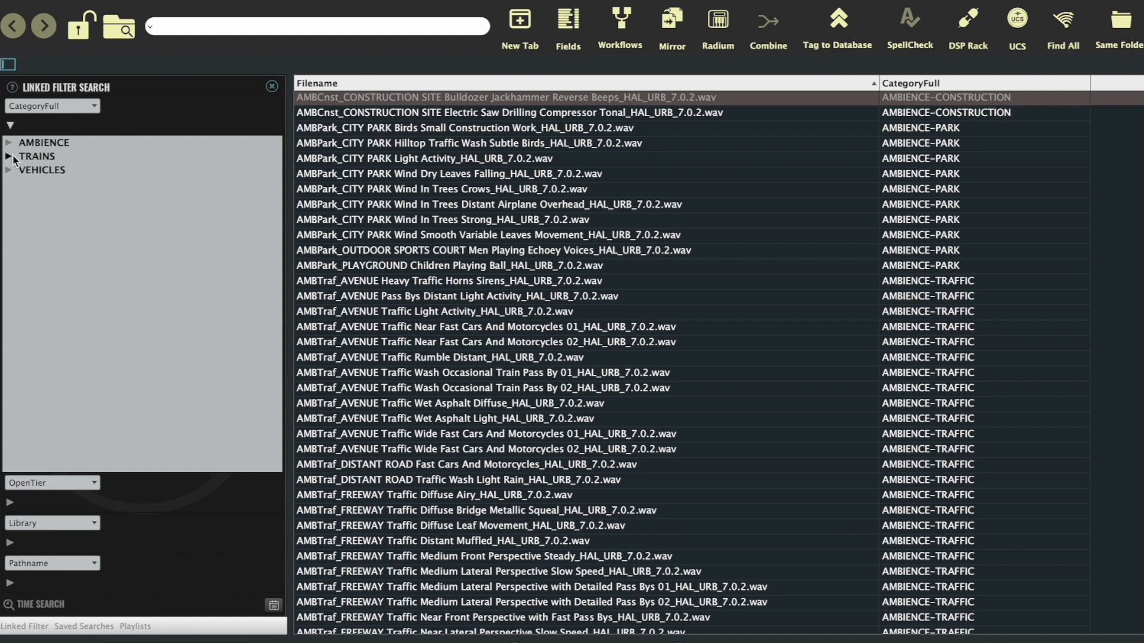
Filter the library to AMBIENCE-TRAFFIC via the CategoryFull tree, then collapse AMBIENCE
left_click(10, 143)
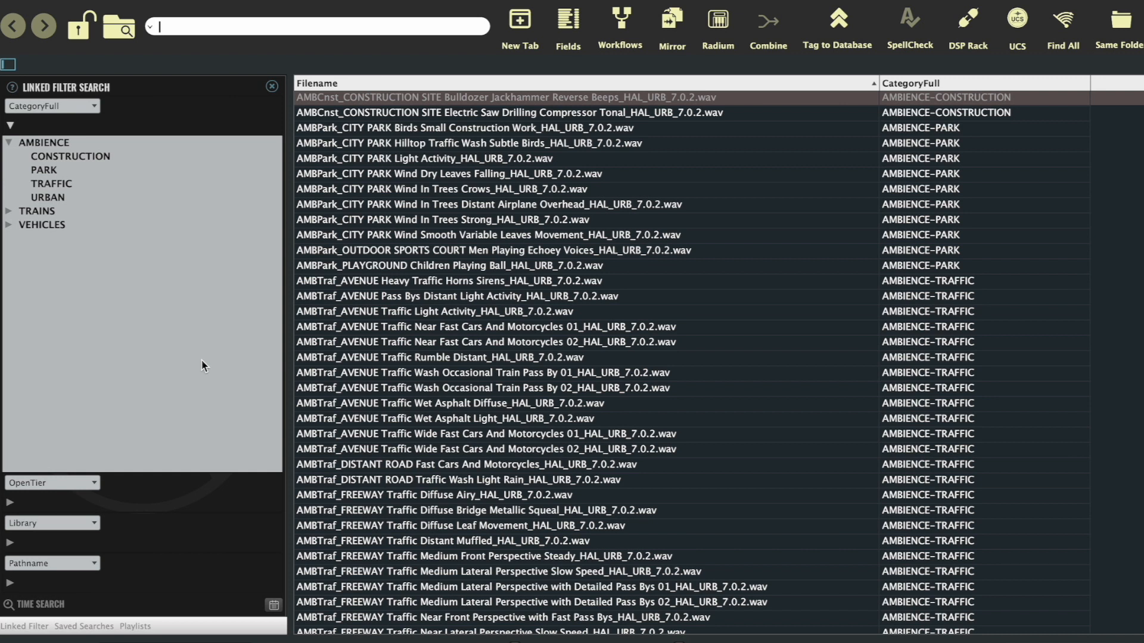
left_click(49, 183)
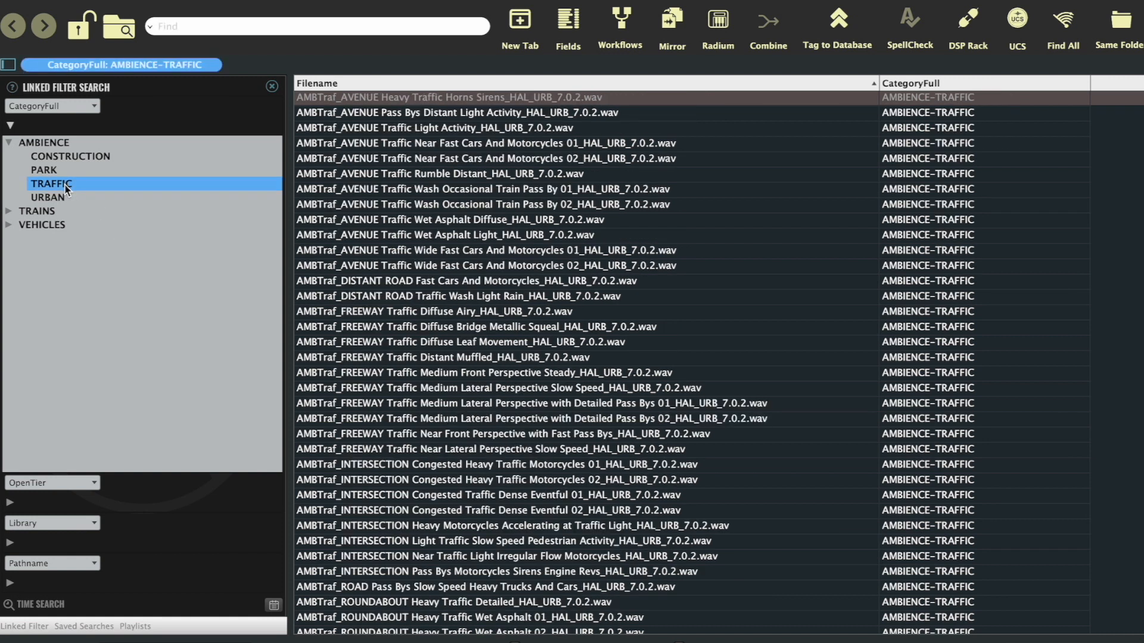
mouse_move(170, 361)
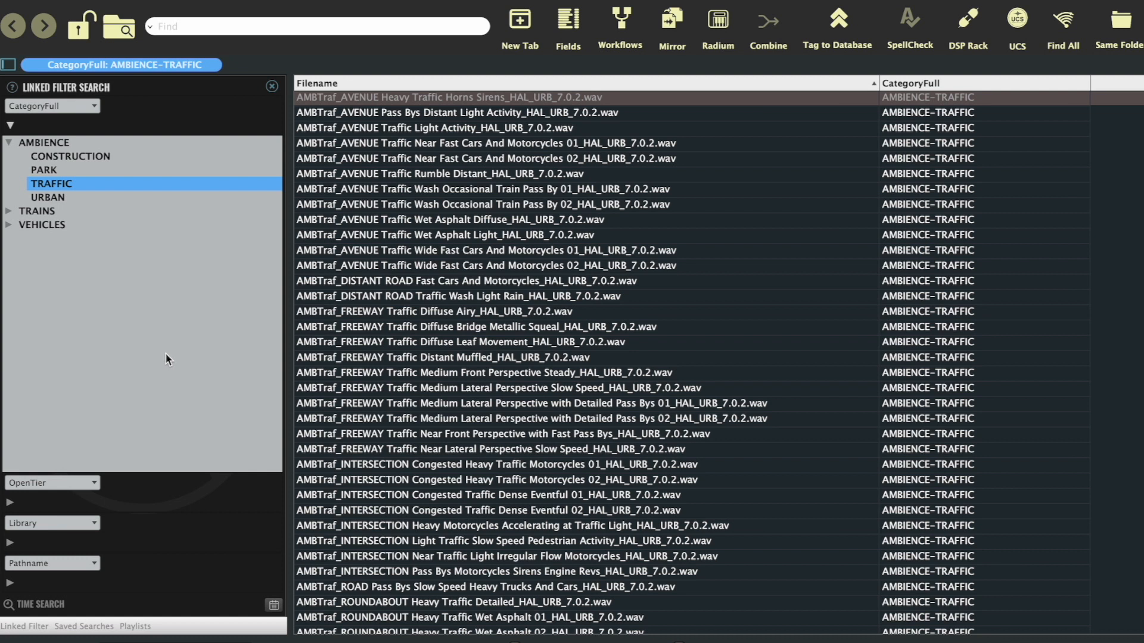
left_click(9, 141)
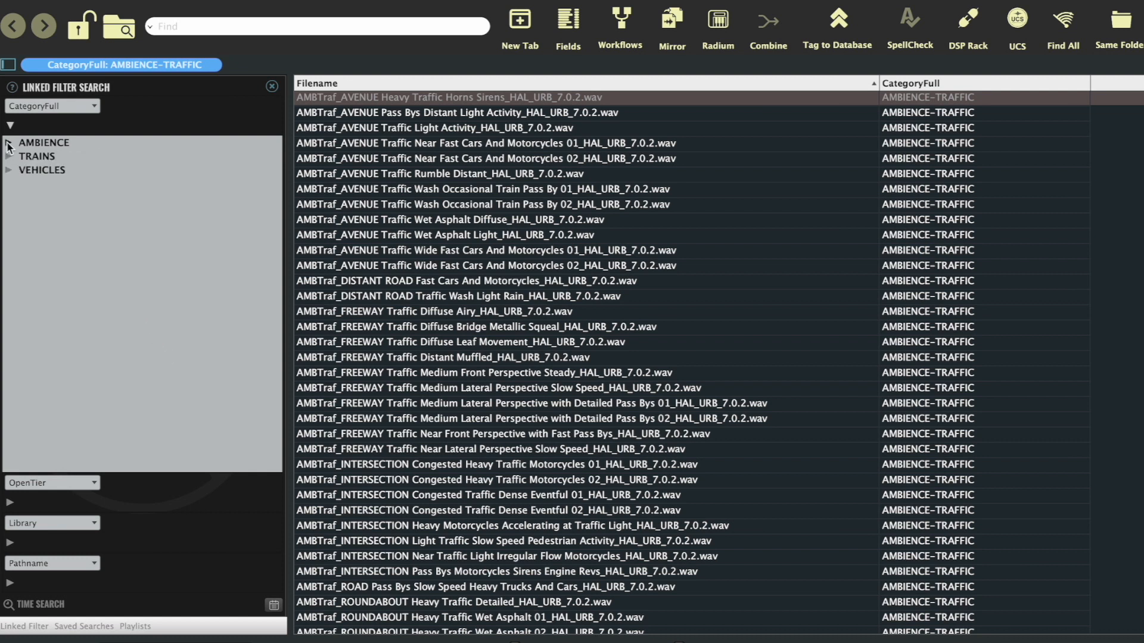
Clear the AMBIENCE-TRAFFIC filter and expand TRAFFIC's subcategories in the OpenTier tree
left_click(9, 125)
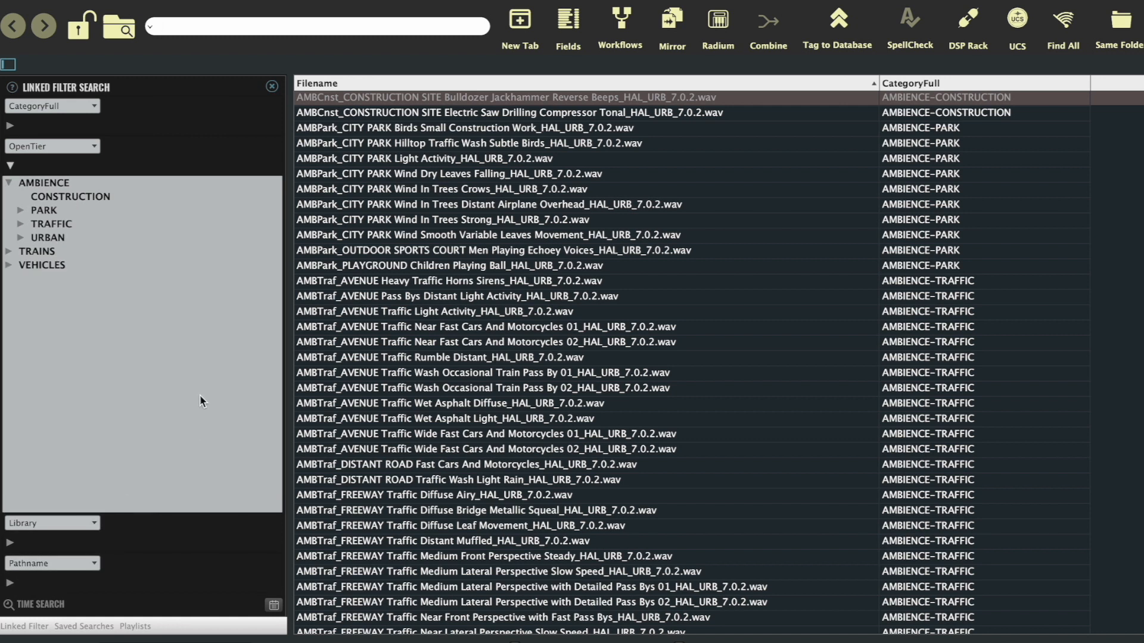
mouse_move(16, 225)
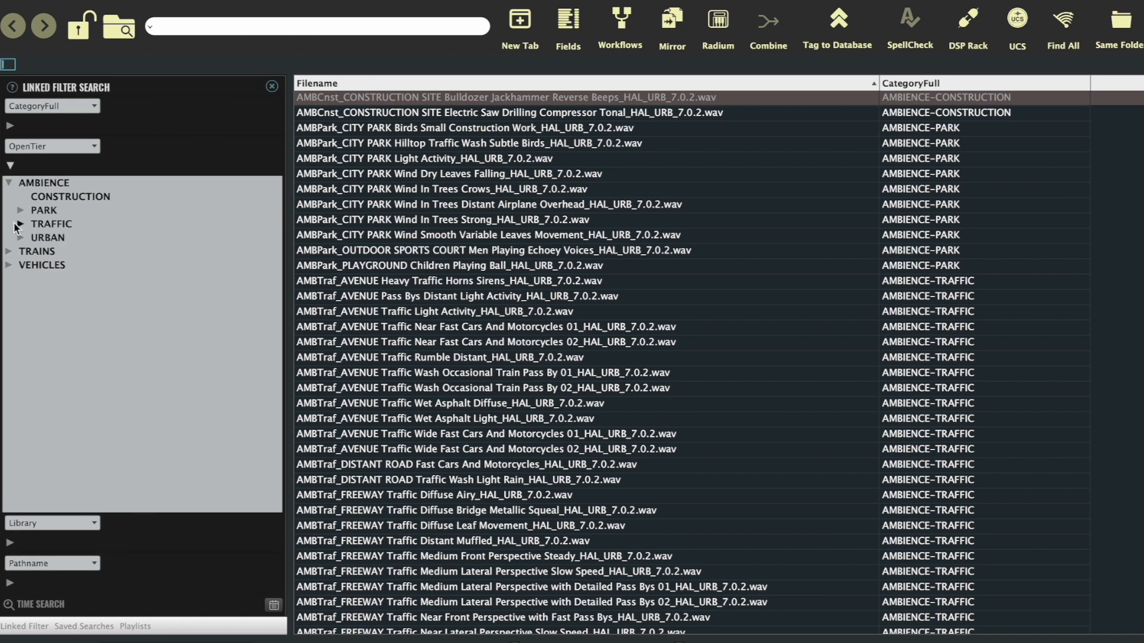
left_click(20, 224)
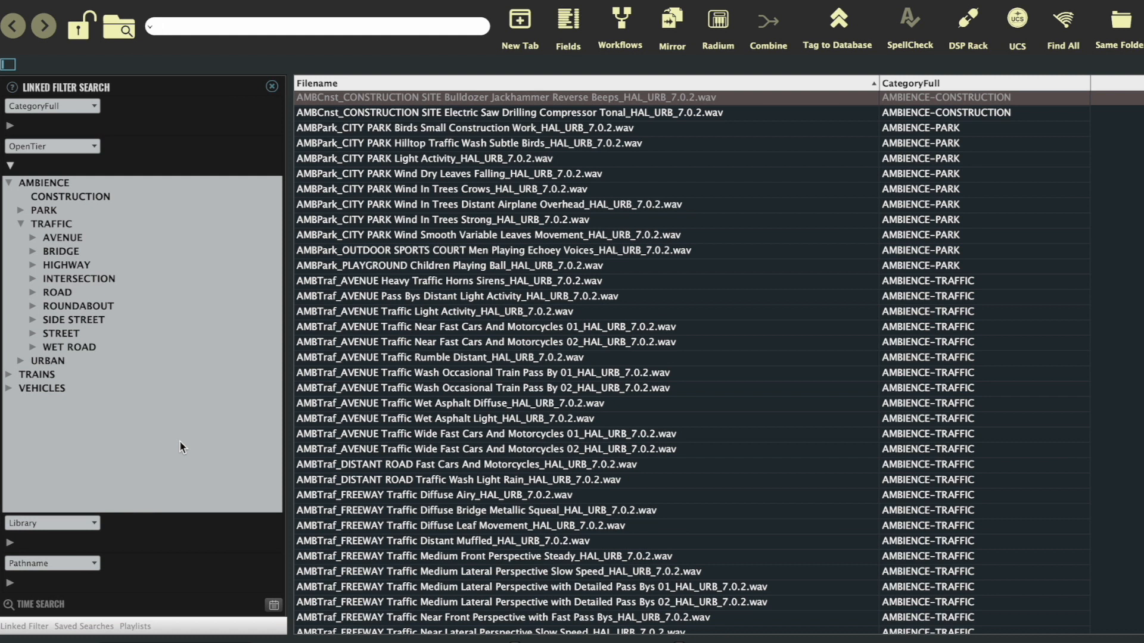
left_click(316, 26)
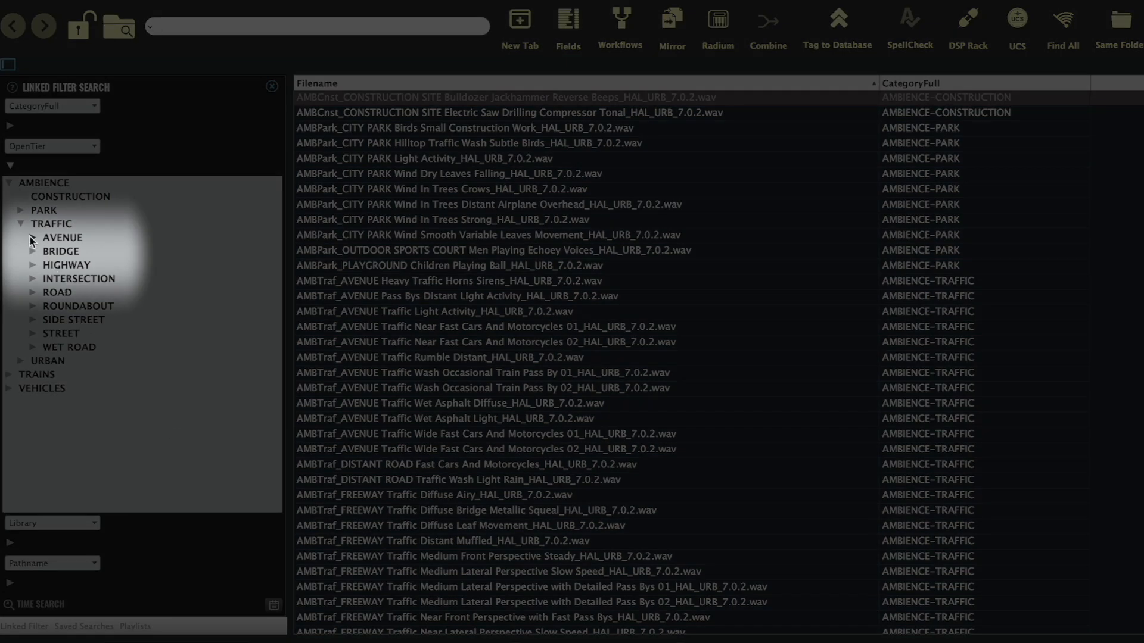
Expand AVENUE, then URBAN > ALLEY, and filter to Calm alley ambiences
left_click(33, 238)
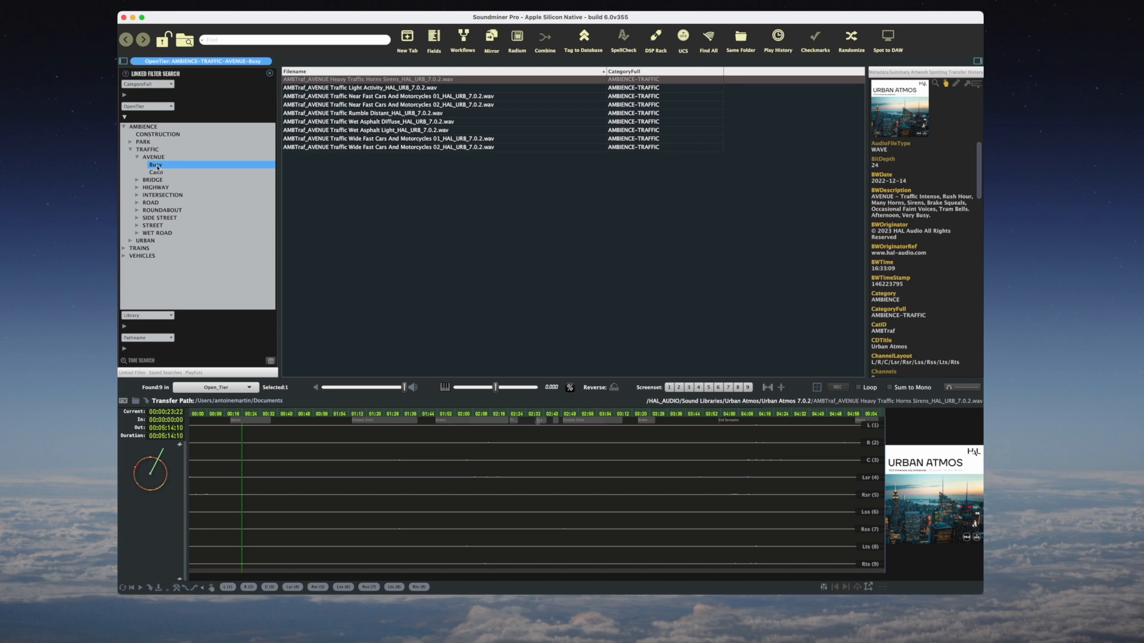
left_click(132, 240)
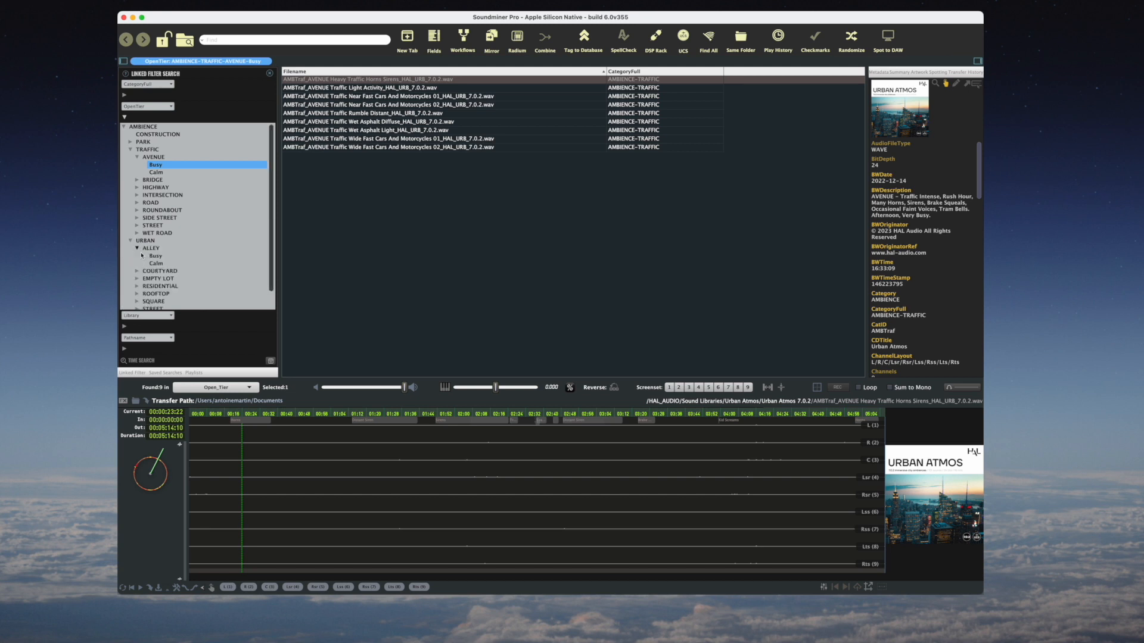
left_click(156, 263)
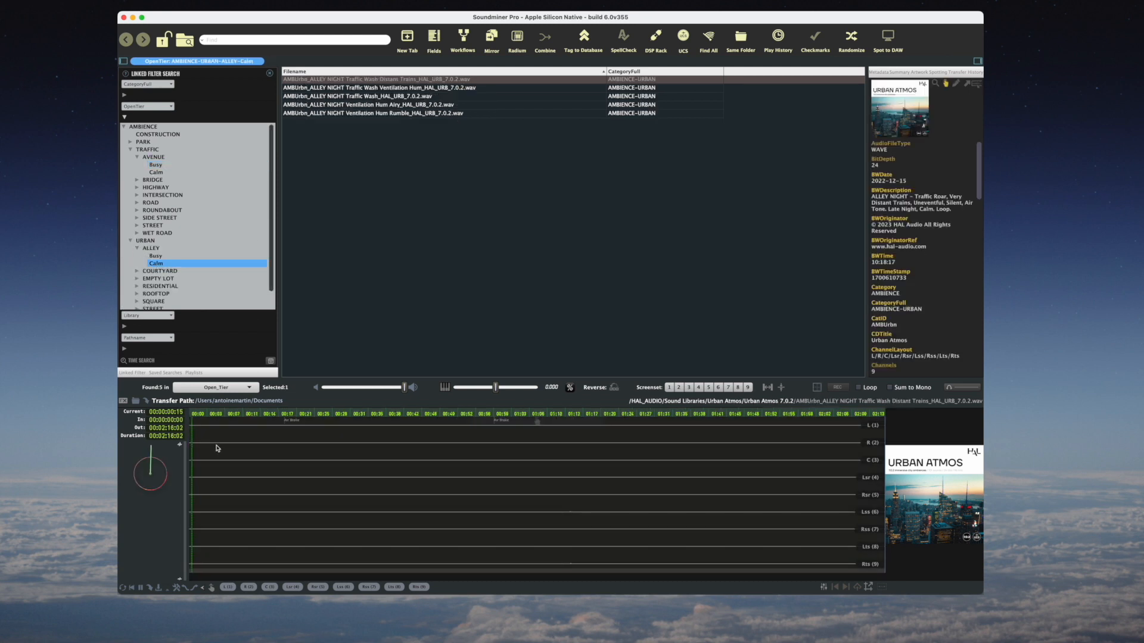